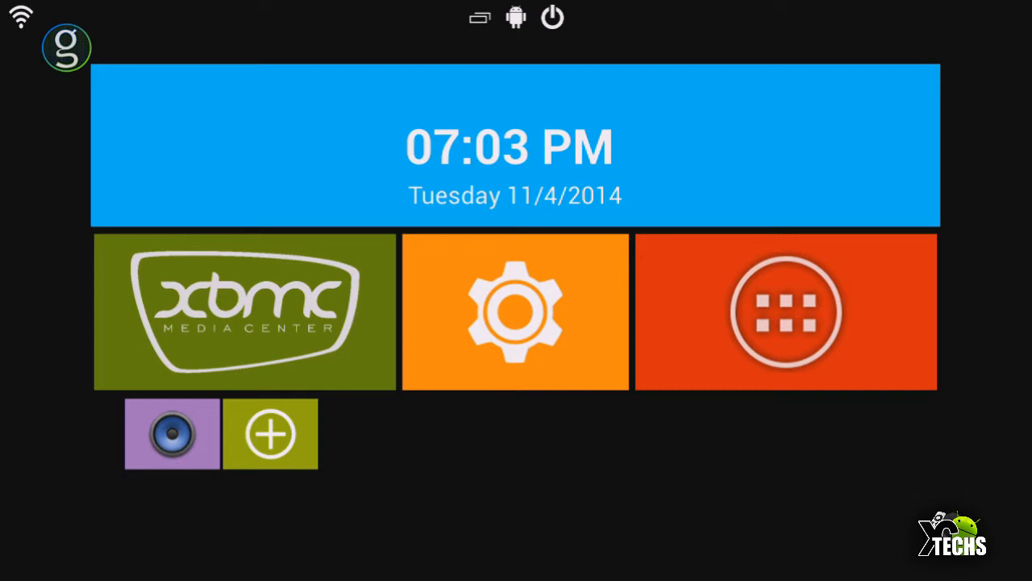
pyautogui.moveTo(245, 455)
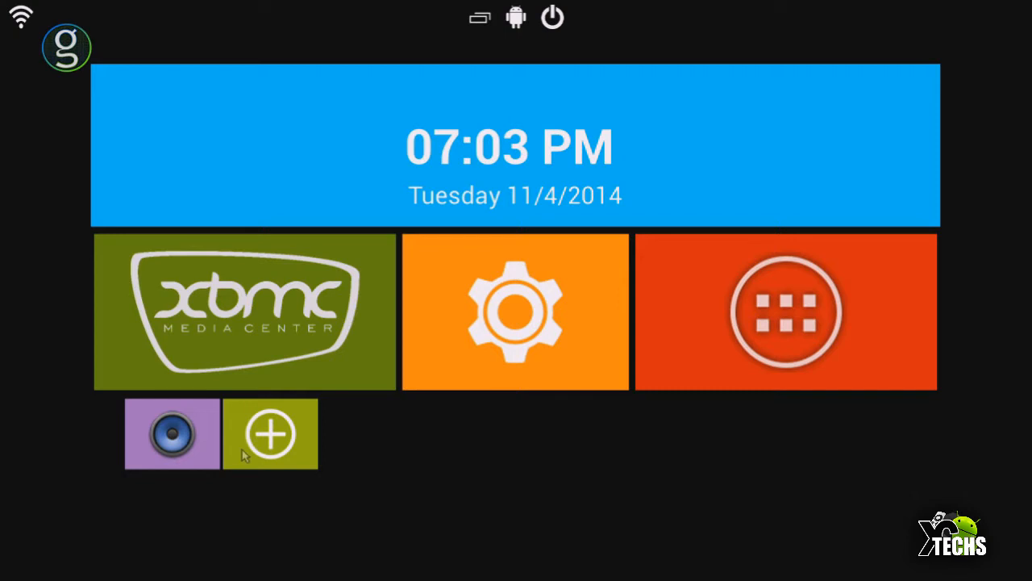
pyautogui.moveTo(503, 339)
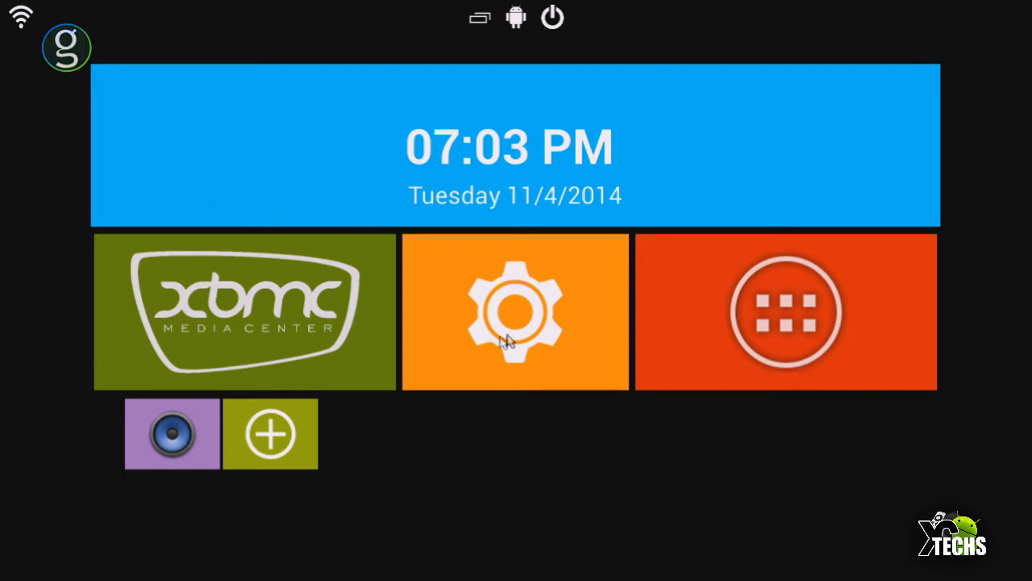
pyautogui.moveTo(529, 310)
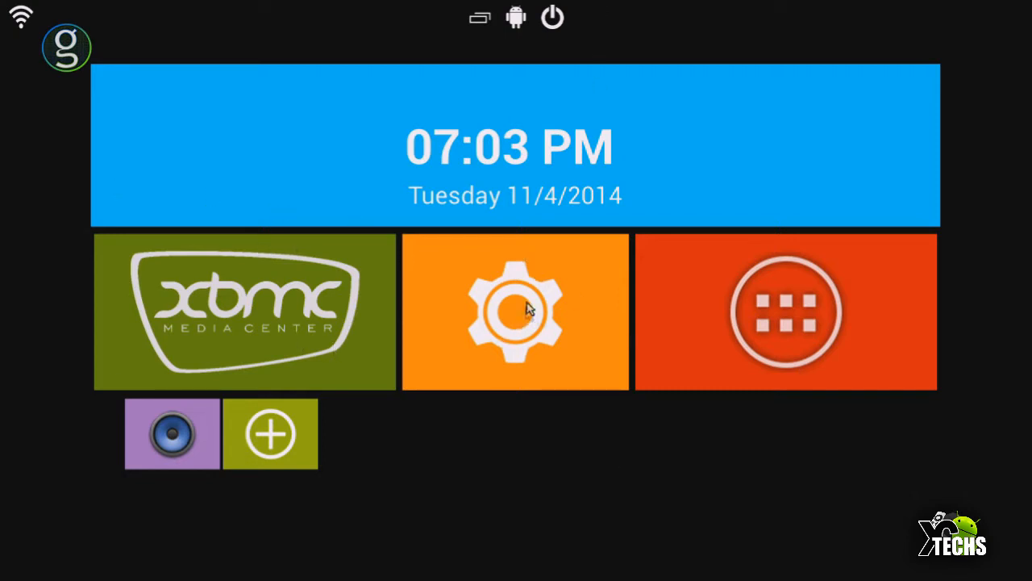
# Reach the Display settings page showing 720p resolution, position, font size and wireless display.
pyautogui.click(517, 311)
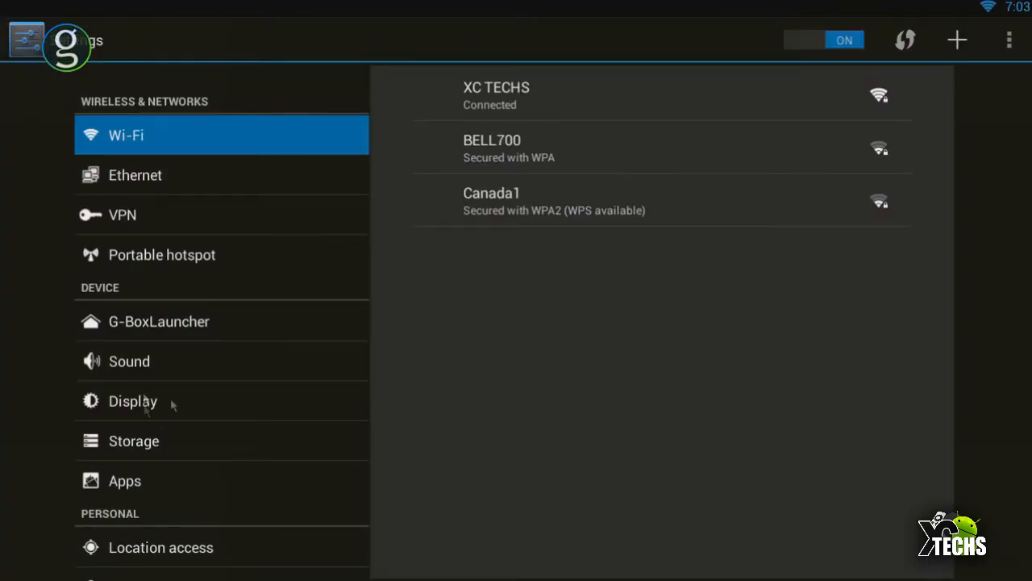
pyautogui.moveTo(194, 209)
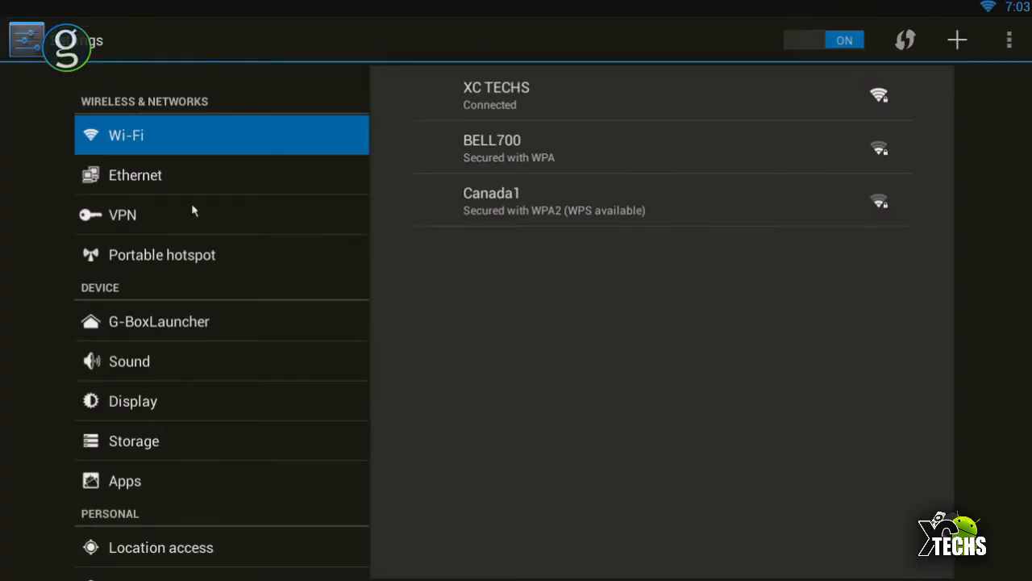
pyautogui.click(133, 400)
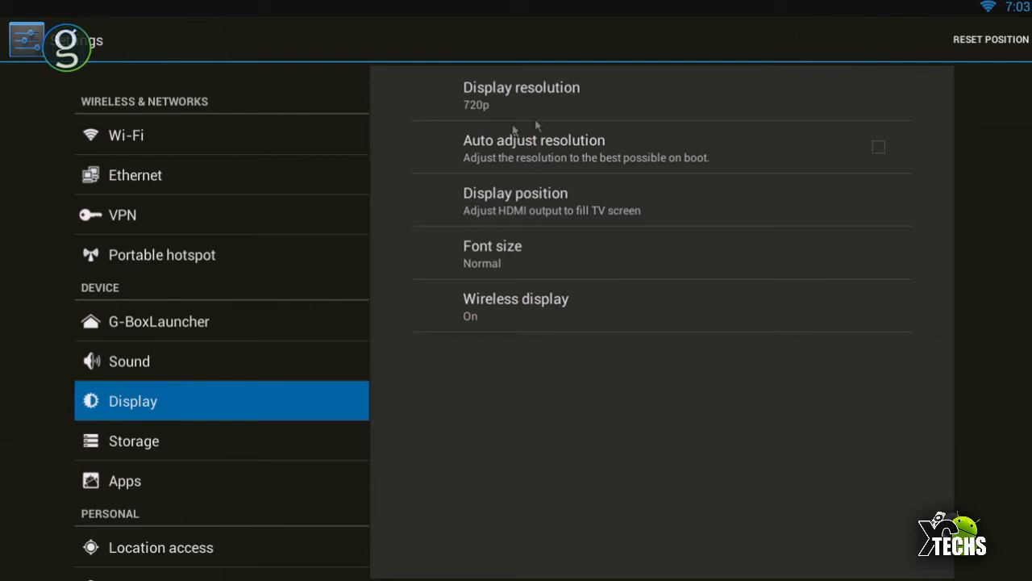
pyautogui.moveTo(565, 106)
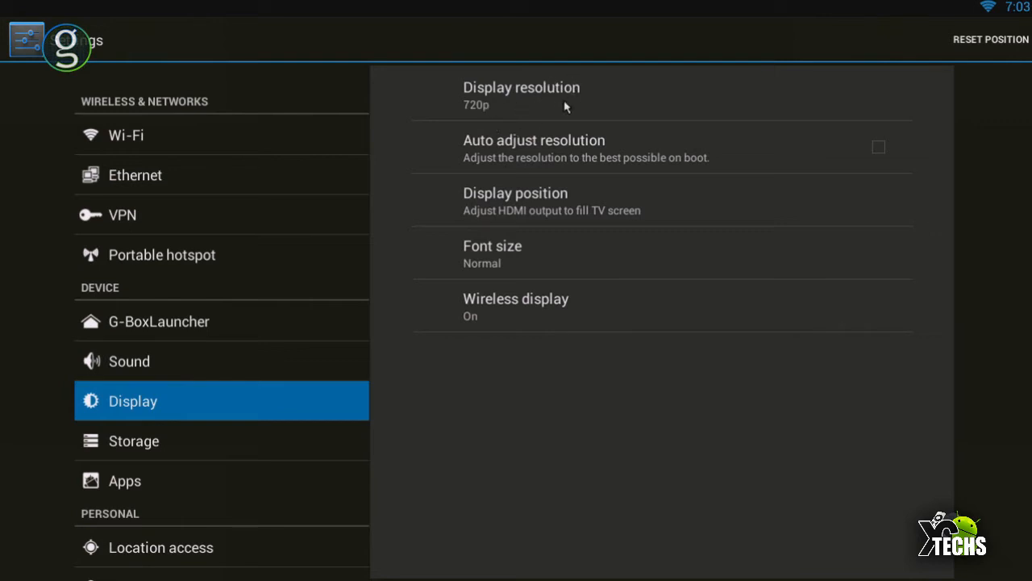
pyautogui.click(521, 95)
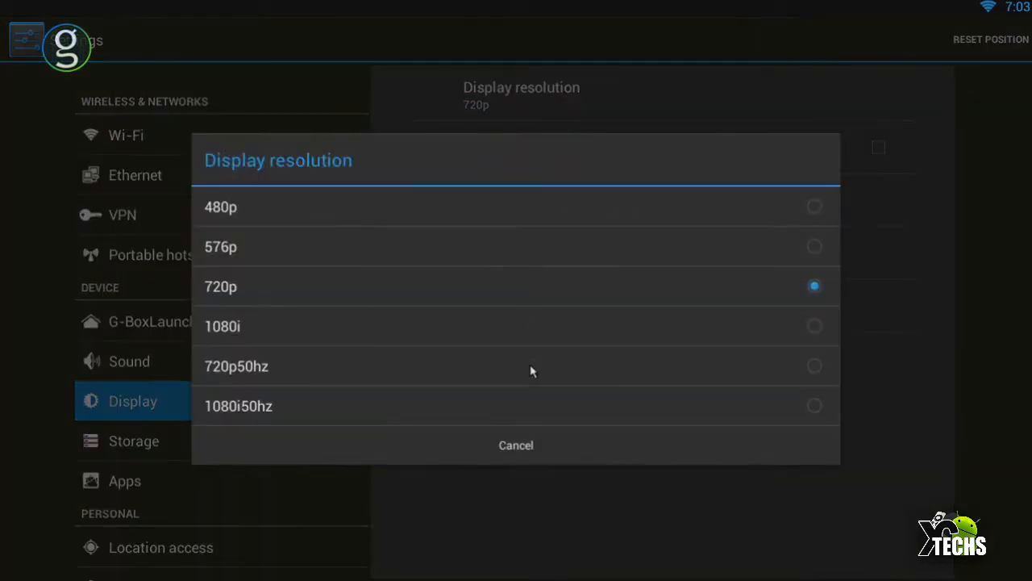
pyautogui.moveTo(288, 413)
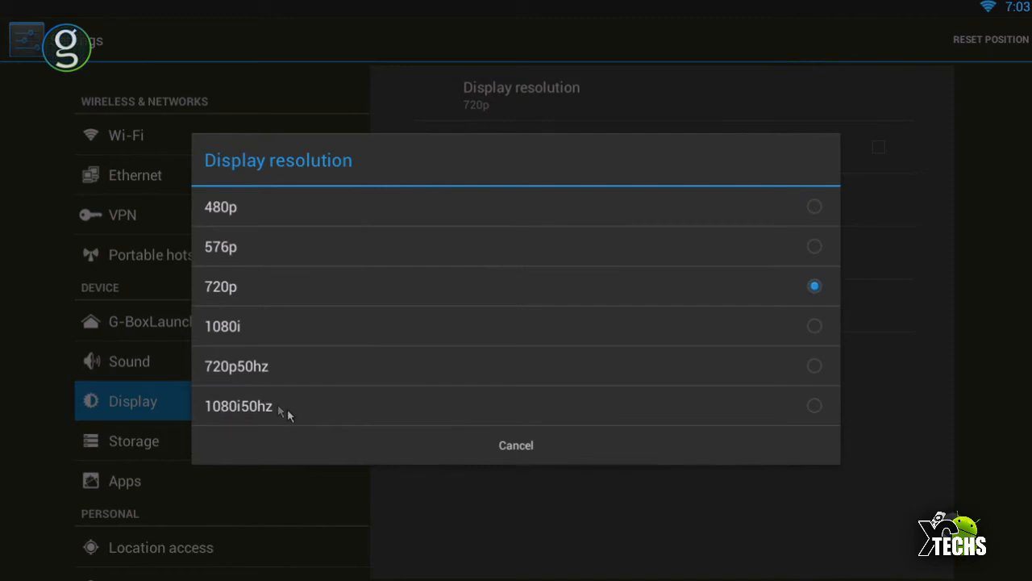
pyautogui.moveTo(493, 448)
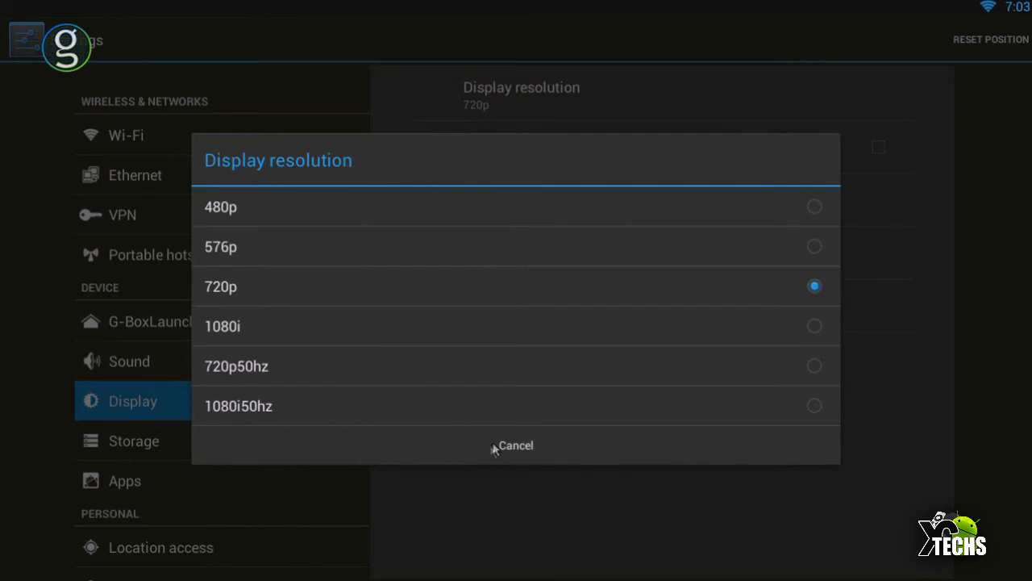
pyautogui.click(516, 446)
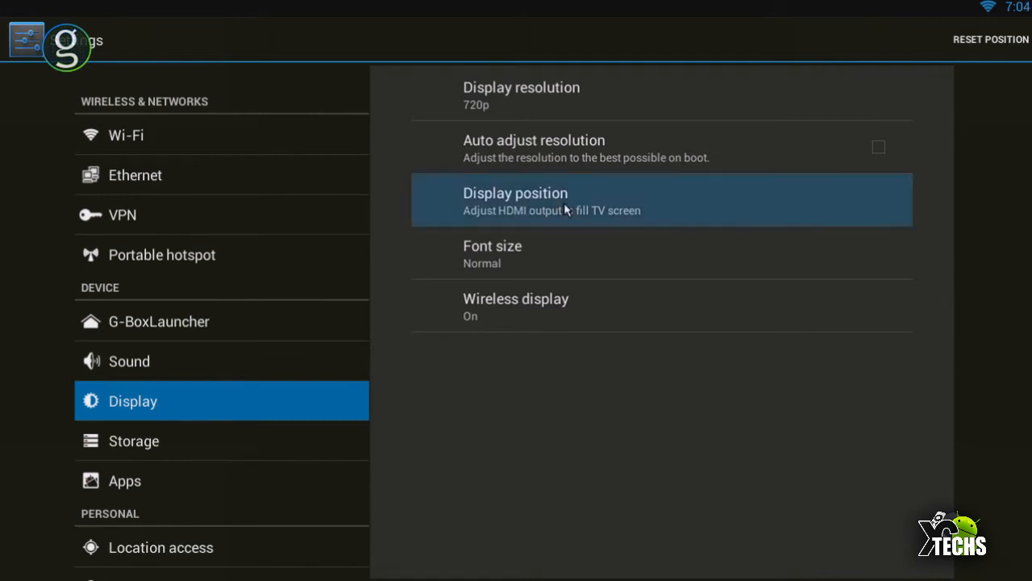
# Raise the display position width and height to 100 each and accept.
pyautogui.click(552, 200)
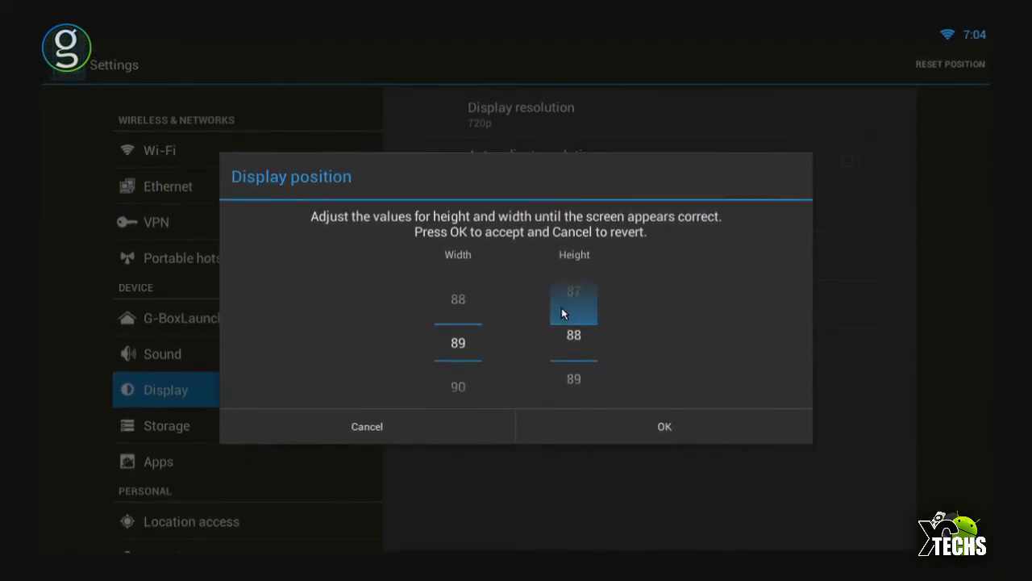
pyautogui.scroll(-3)
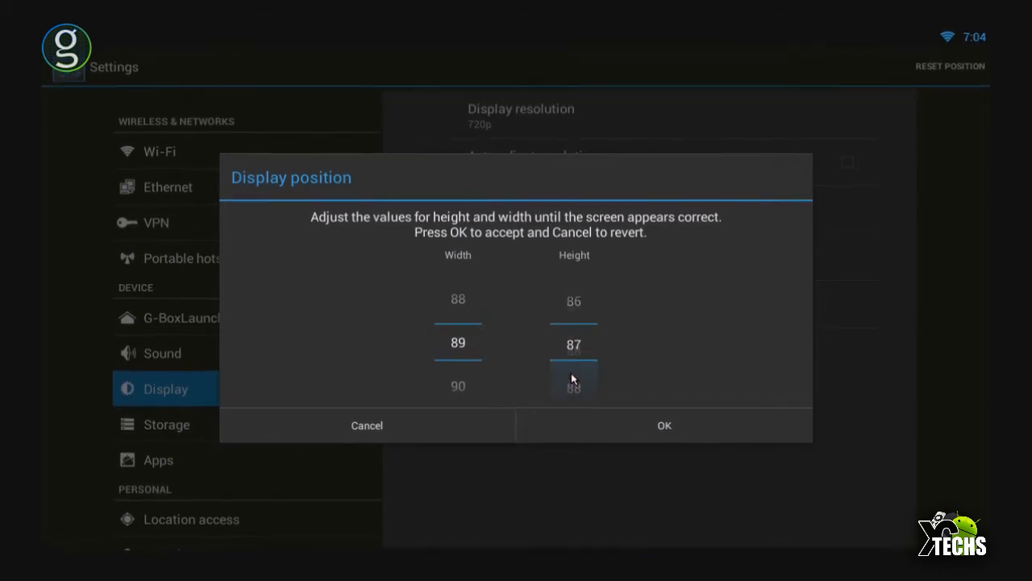
pyautogui.scroll(3)
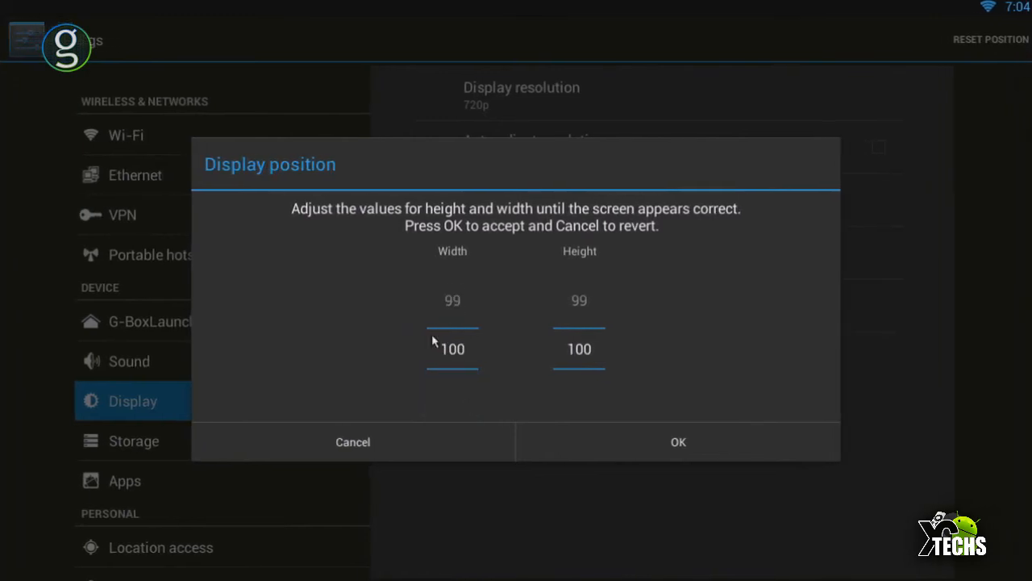
pyautogui.moveTo(45, 87)
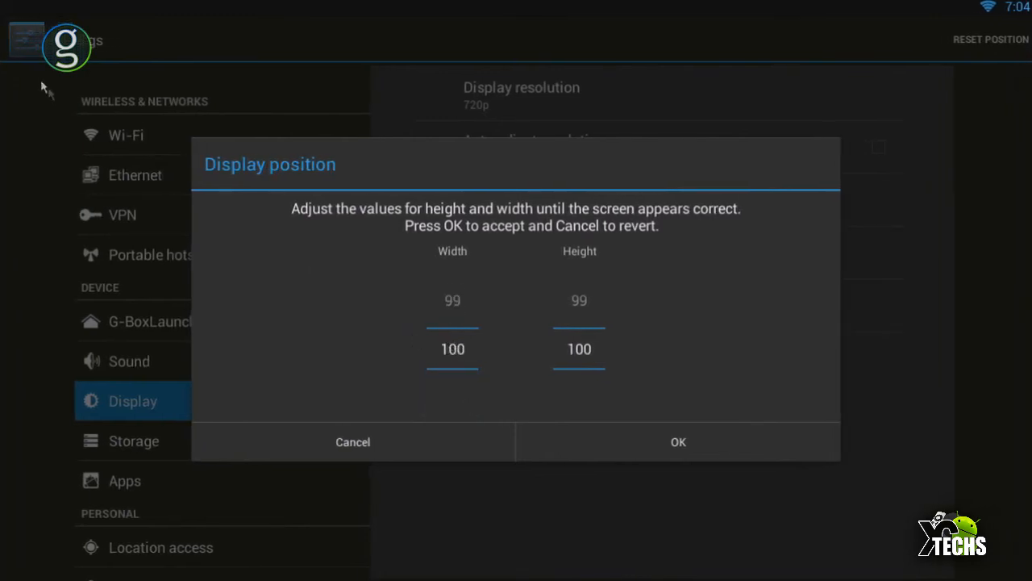
pyautogui.moveTo(595, 294)
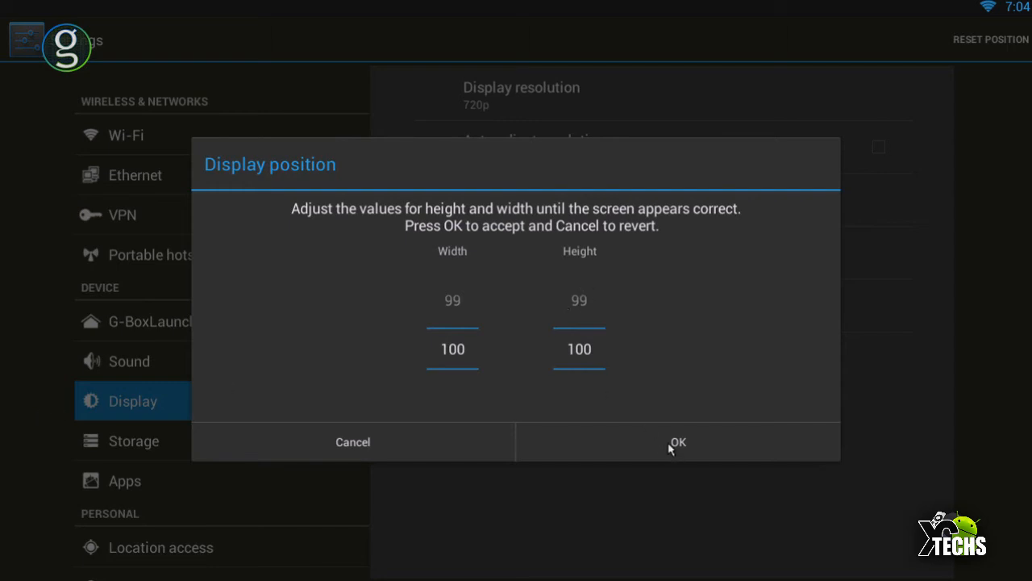
pyautogui.click(677, 442)
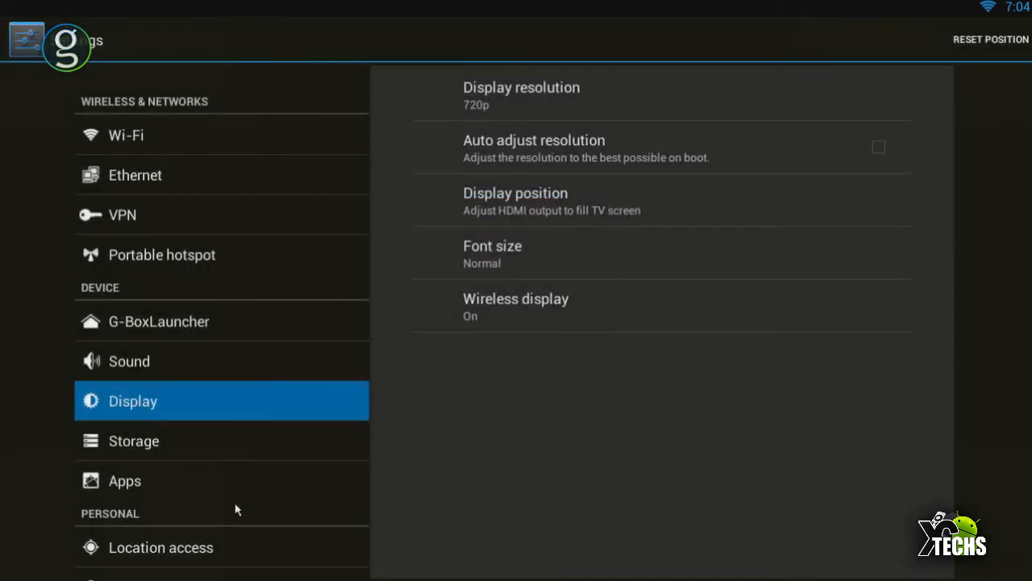